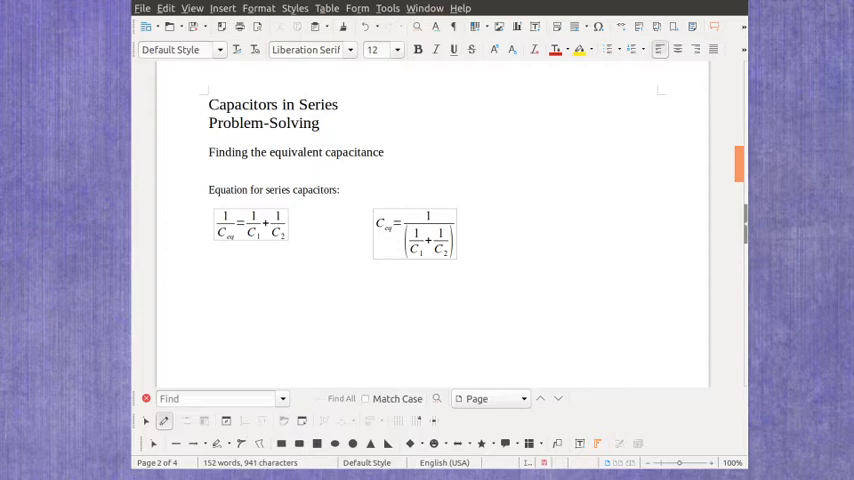
Place the cursor below the two series-capacitance formulas and select the Ceq formula for reuse.
click(208, 264)
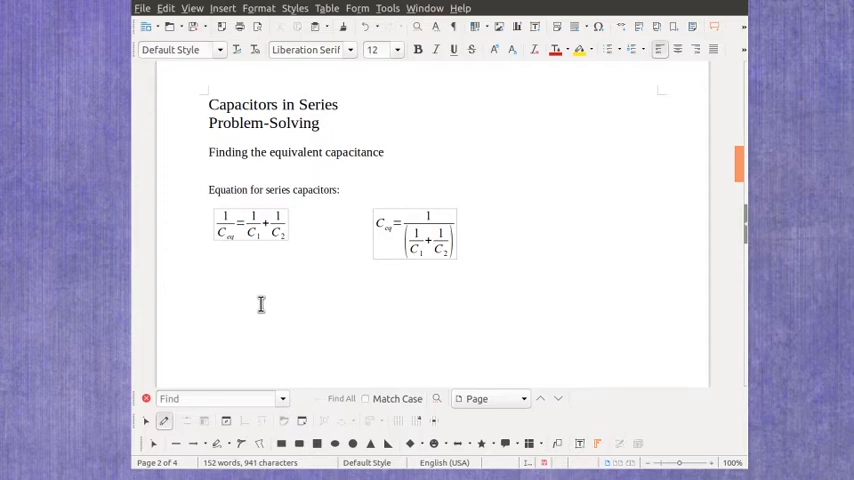
click(209, 264)
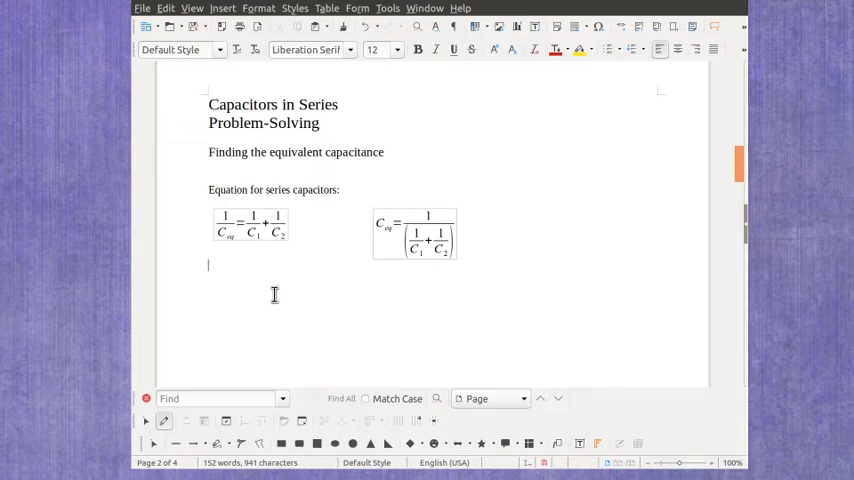
click(414, 234)
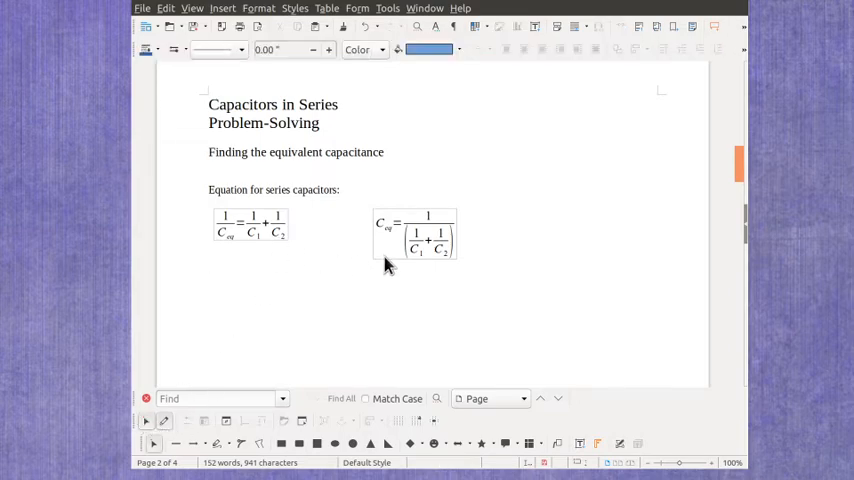
mouse_move(370, 255)
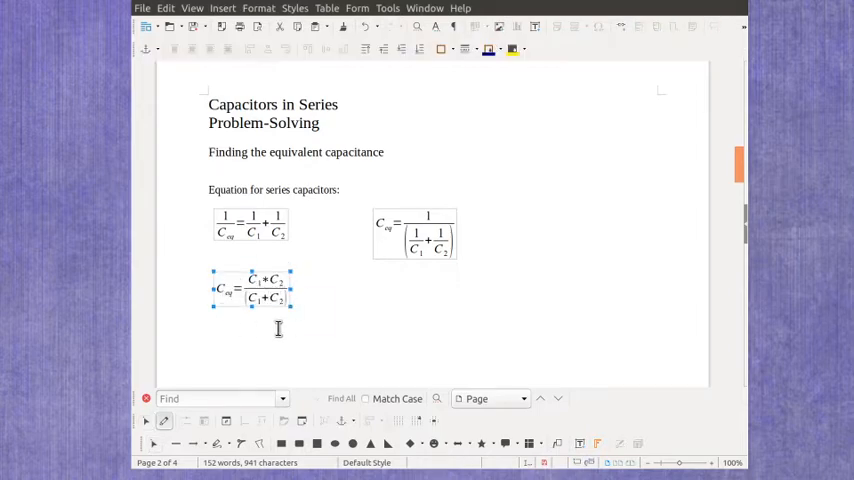
Leave the new Ceq formula and select the product-over-sum formula to reuse.
click(450, 264)
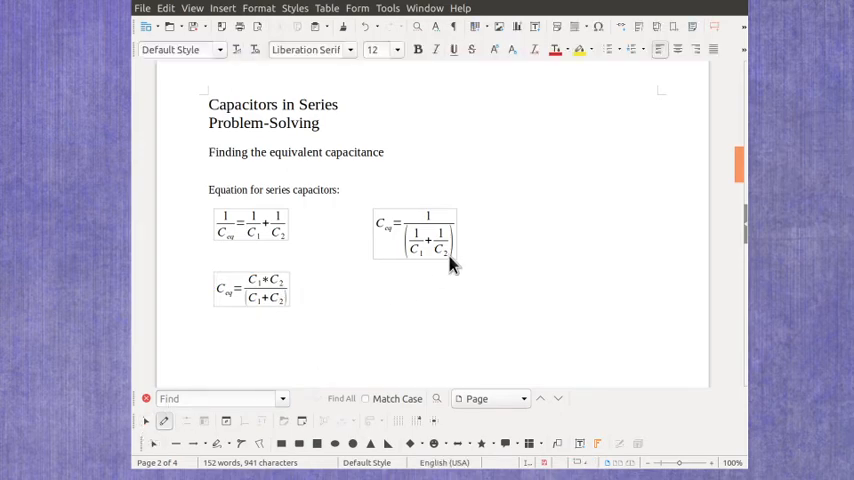
click(430, 222)
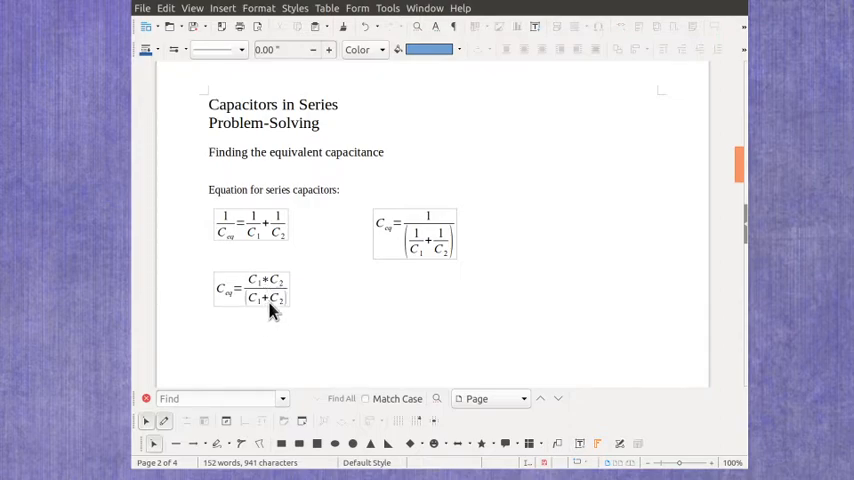
mouse_move(333, 323)
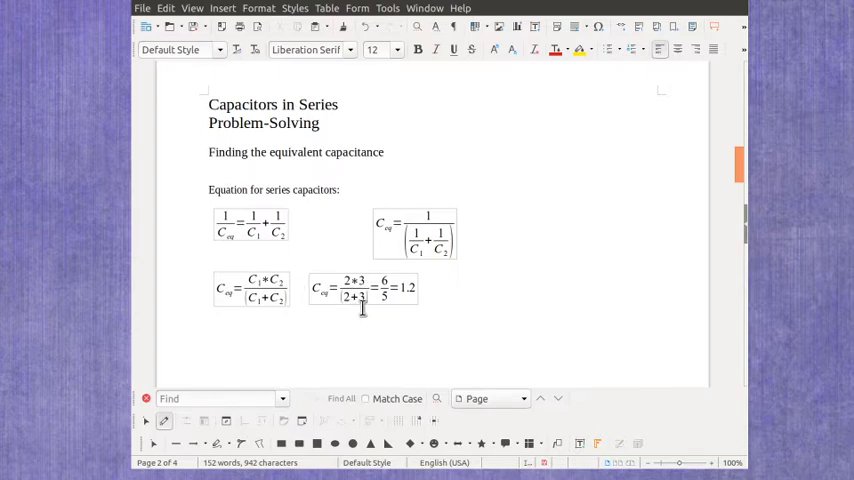
mouse_move(400, 305)
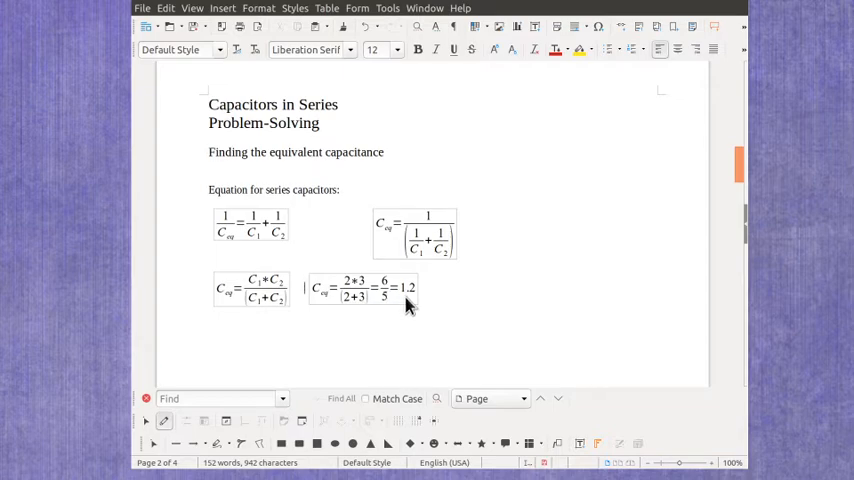
mouse_move(280, 318)
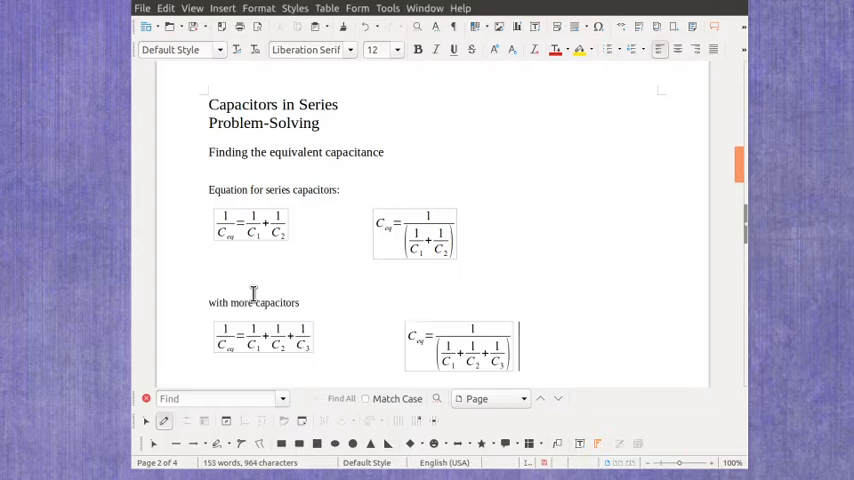
mouse_move(277, 362)
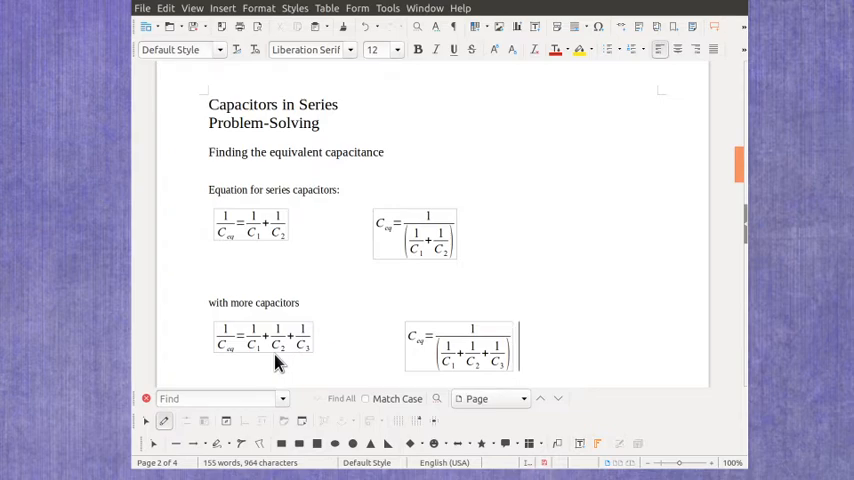
mouse_move(303, 360)
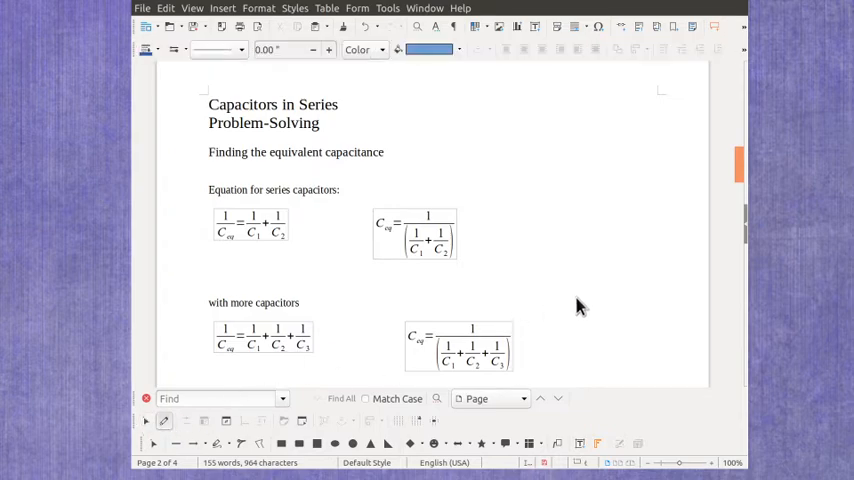
Scroll up to view the three-capacitor formulas.
scroll(up, 3)
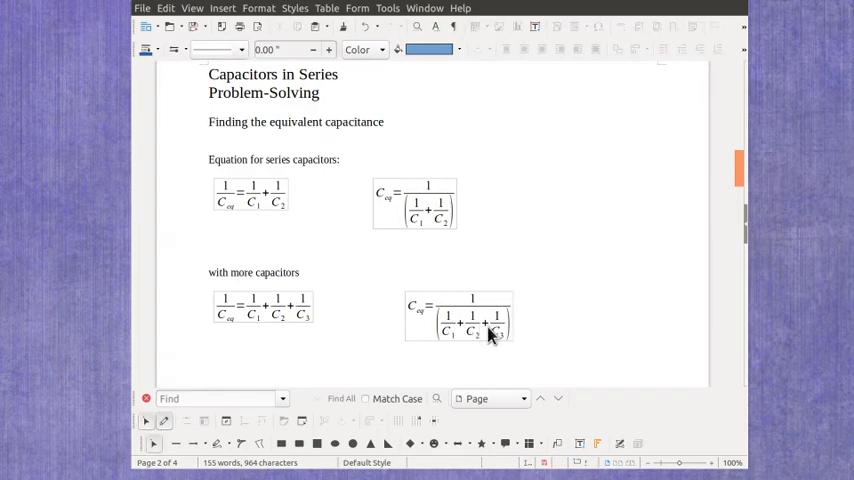
mouse_move(538, 340)
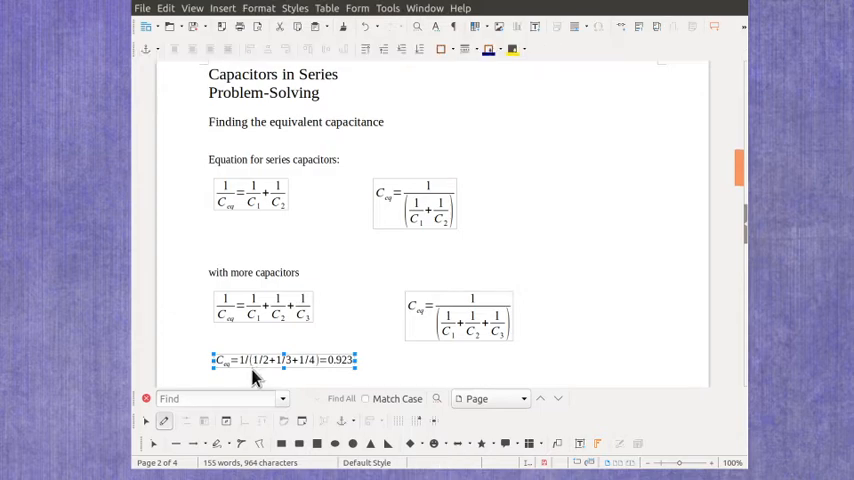
mouse_move(290, 375)
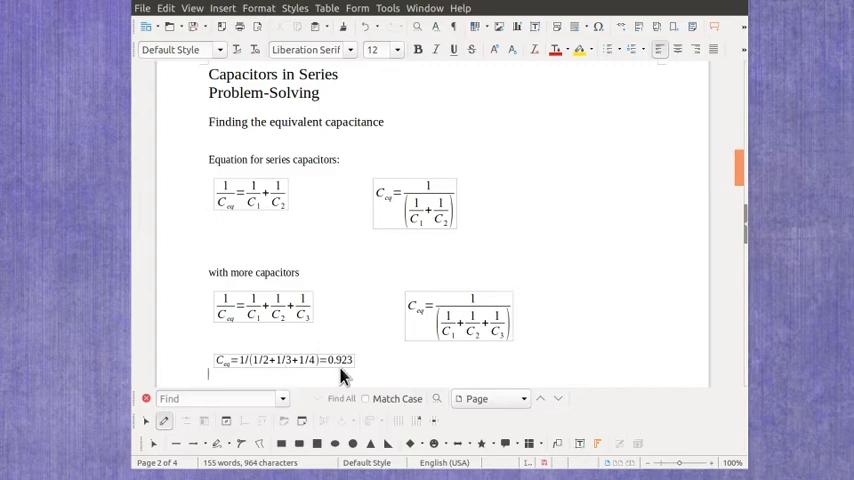
mouse_move(350, 375)
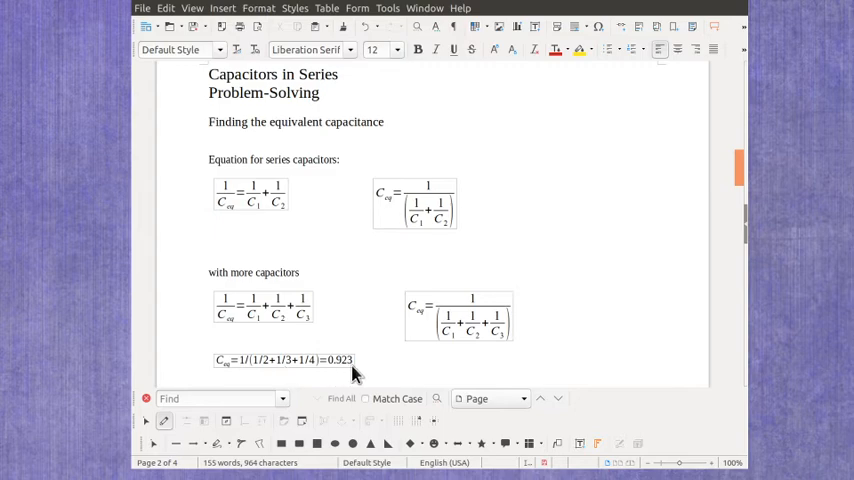
mouse_move(615, 372)
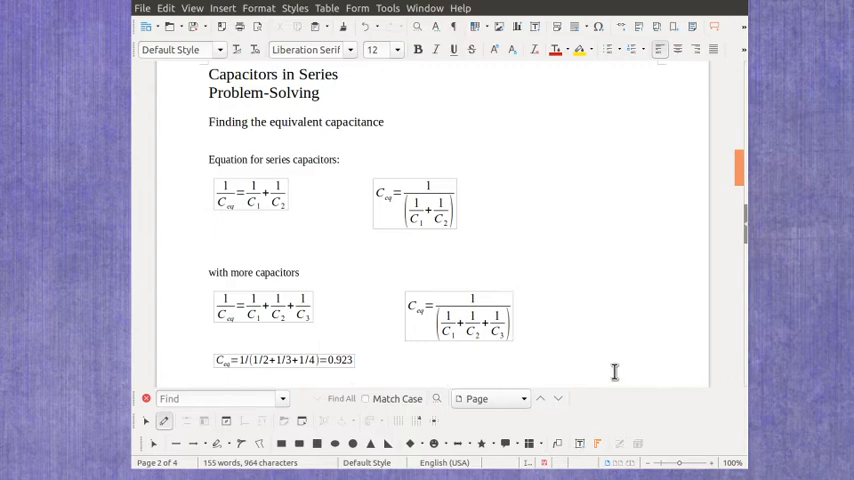
Scroll down and place the cursor below the three-capacitor formula for its copy.
scroll(down, 3)
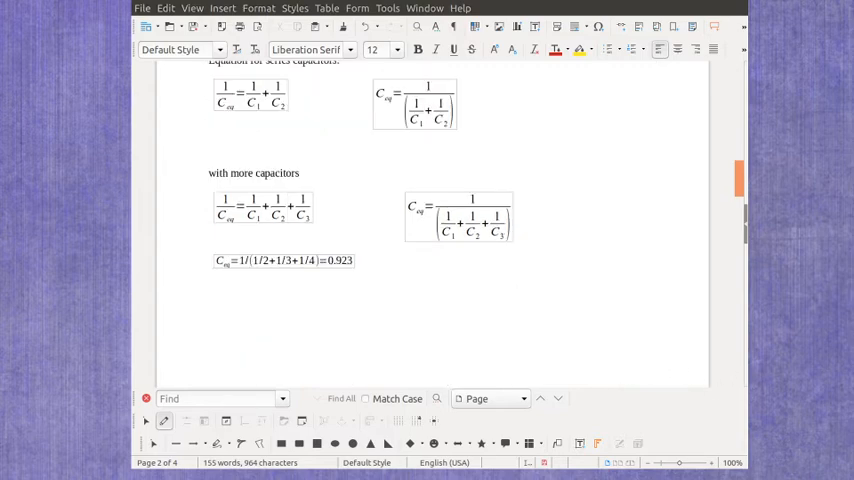
click(208, 300)
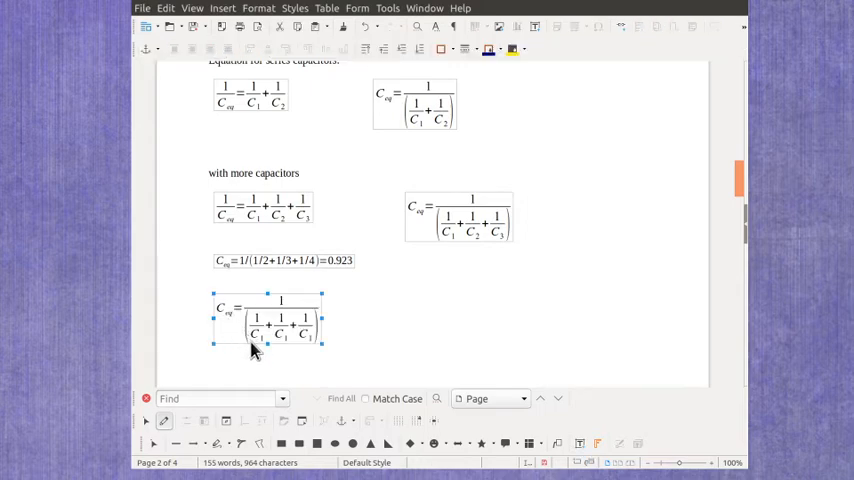
mouse_move(258, 358)
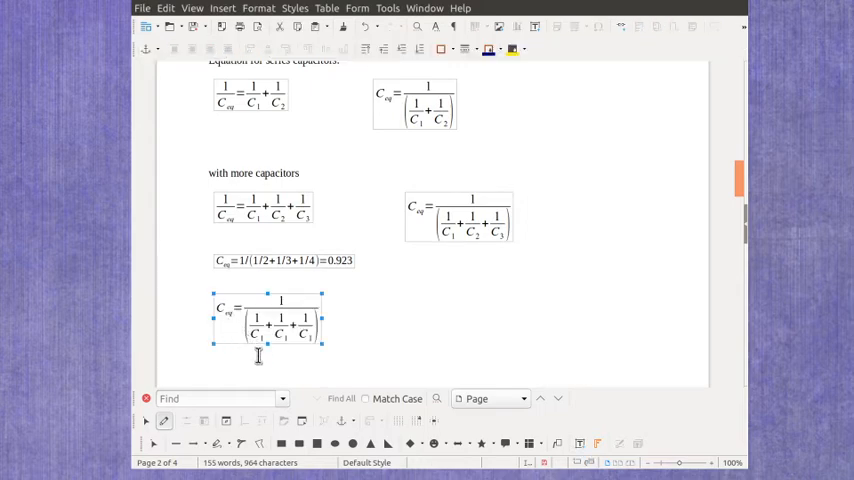
mouse_move(280, 352)
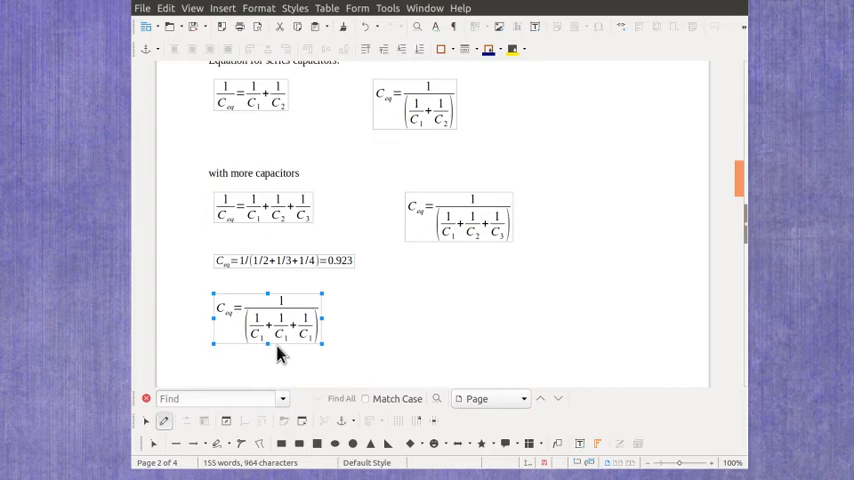
mouse_move(308, 363)
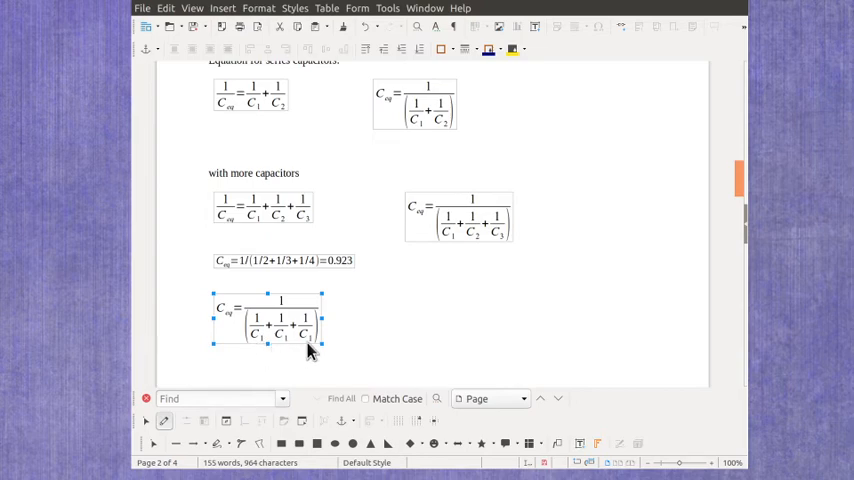
mouse_move(309, 350)
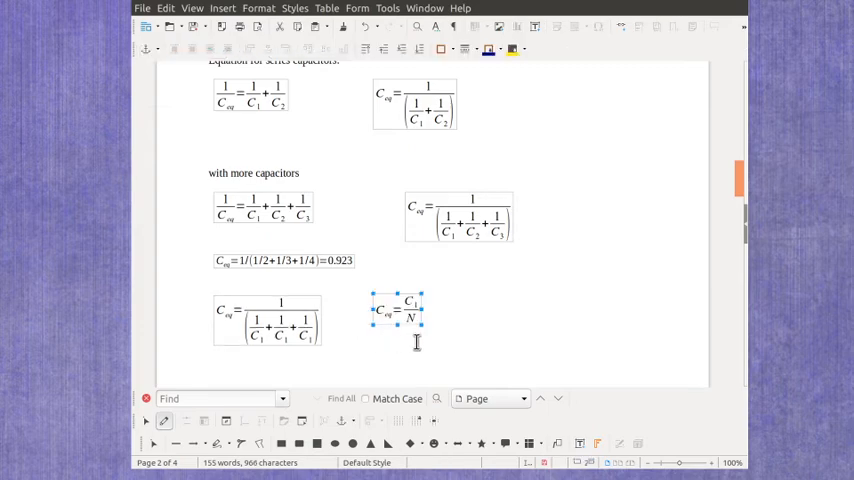
click(450, 310)
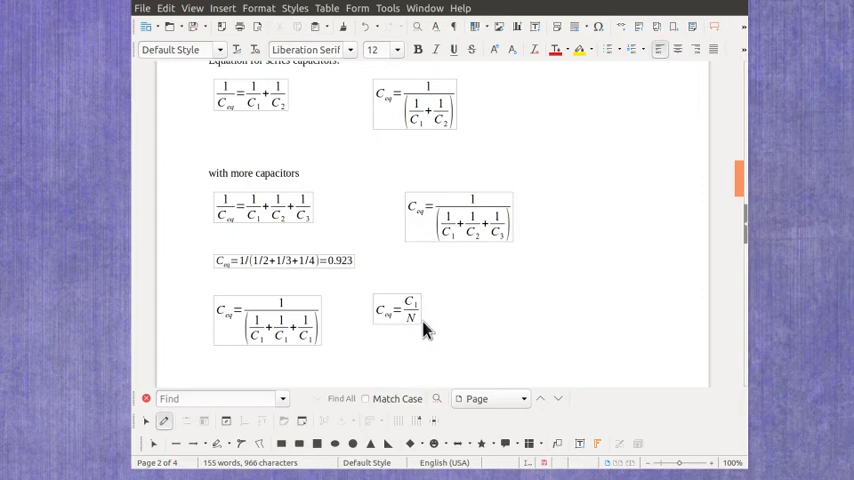
mouse_move(315, 355)
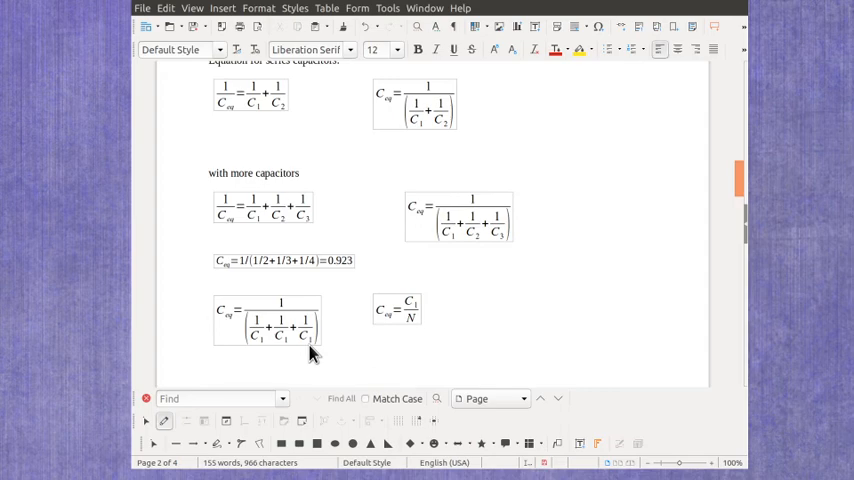
mouse_move(436, 318)
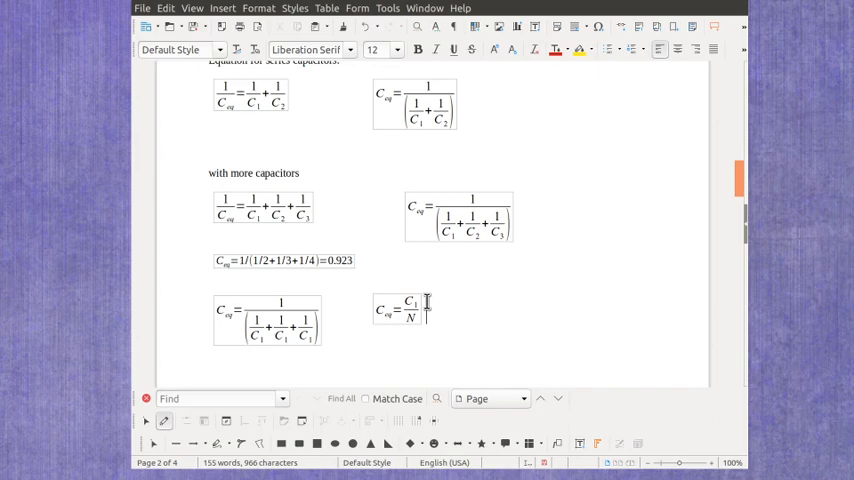
mouse_move(437, 332)
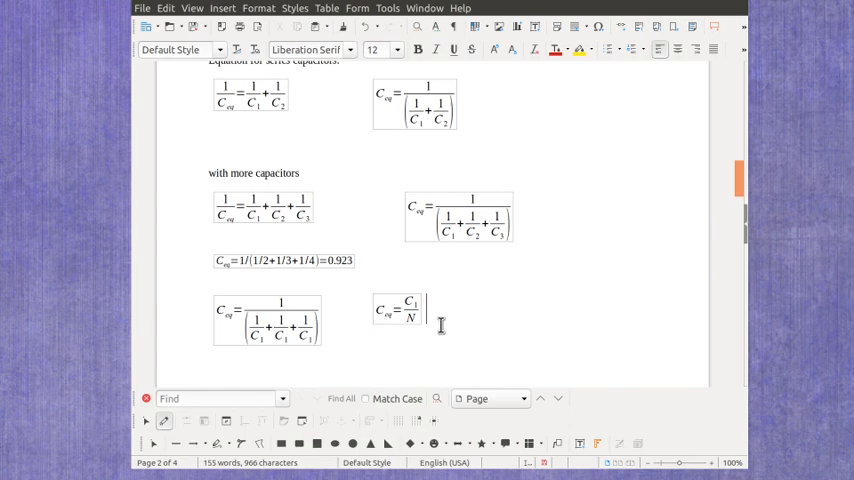
mouse_move(490, 337)
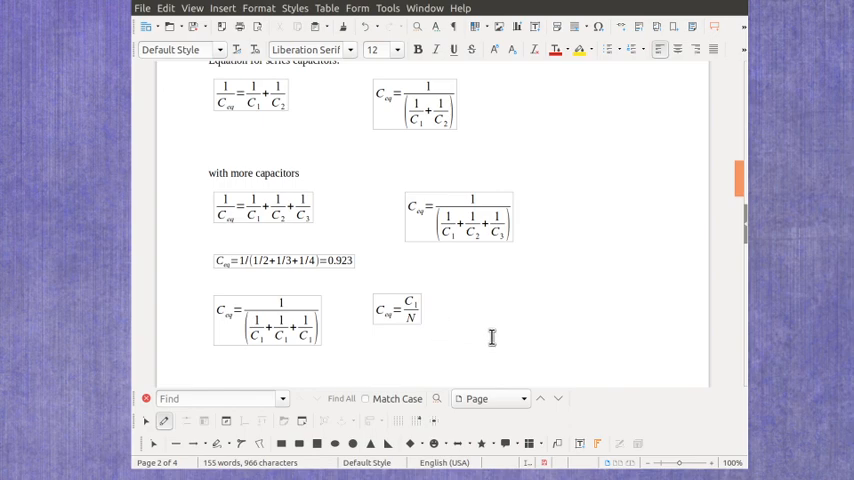
click(425, 310)
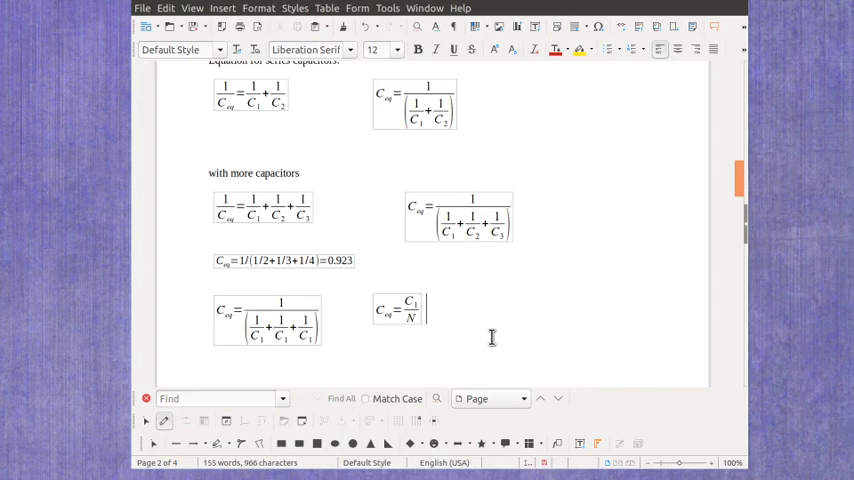